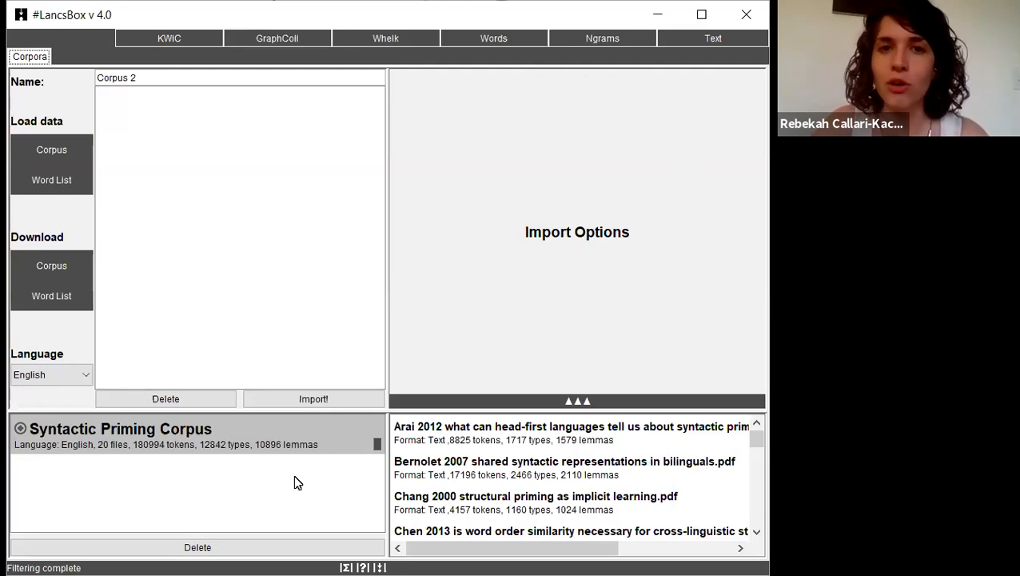
{"action": "mouse_move", "coordinate": [276, 37]}
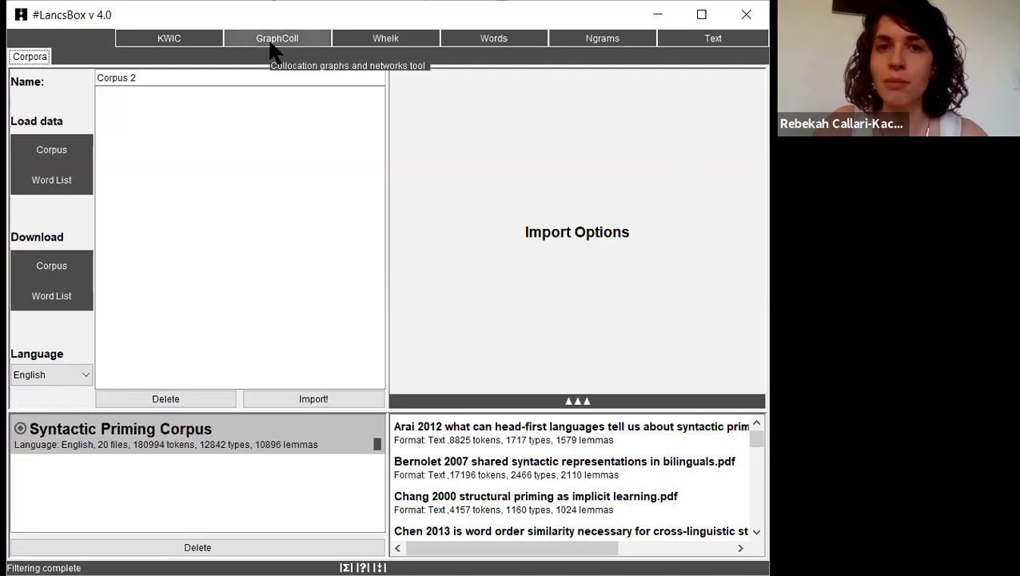
- Open a new GraphColl tab for the Syntactic Priming Corpus
{"action": "left_click", "coordinate": [277, 37]}
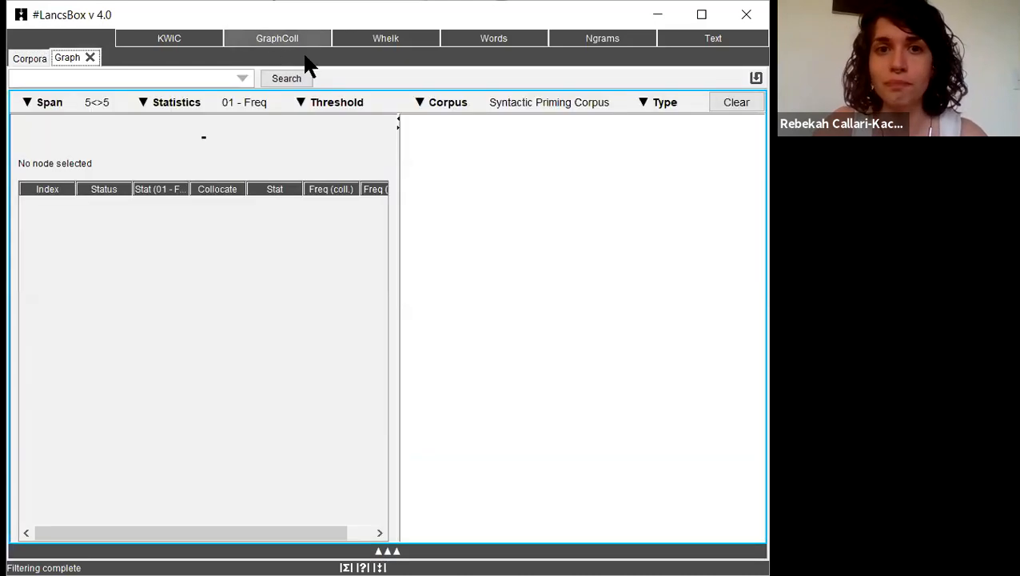
{"action": "mouse_move", "coordinate": [383, 84]}
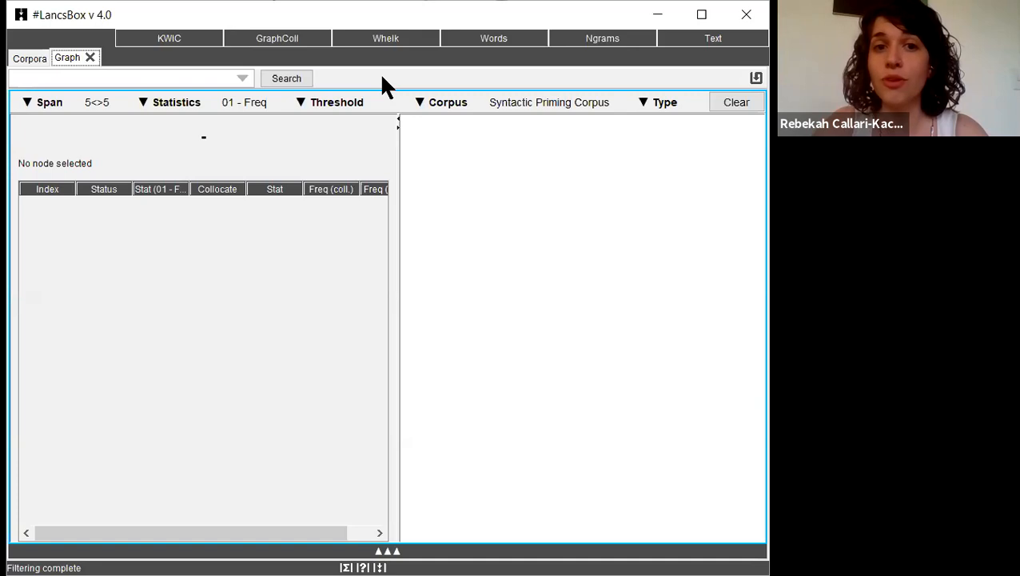
{"action": "mouse_move", "coordinate": [206, 63]}
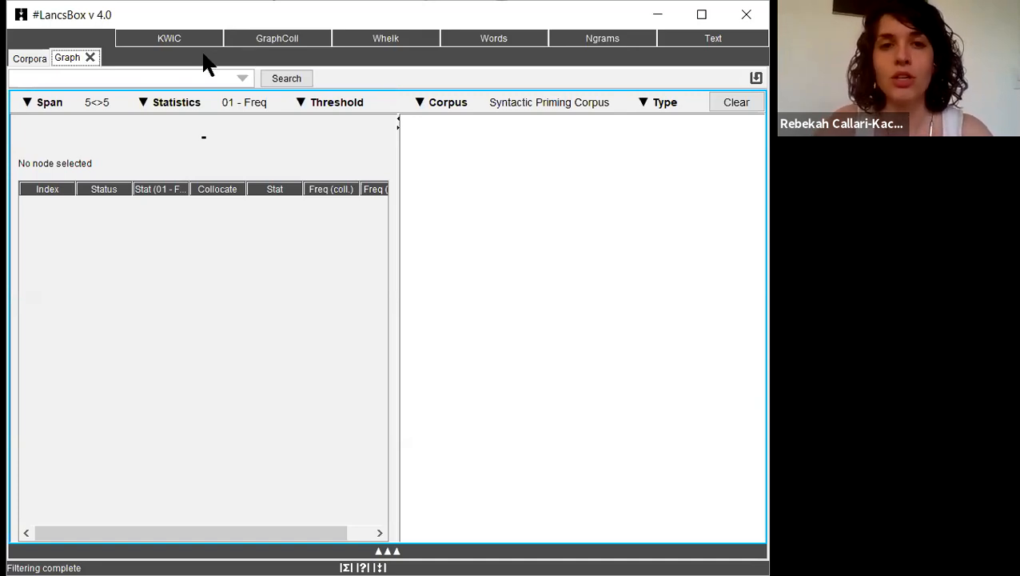
- Enter 'this' as the node word and set the span to 0 left, 1 right
{"action": "type", "text": "this"}
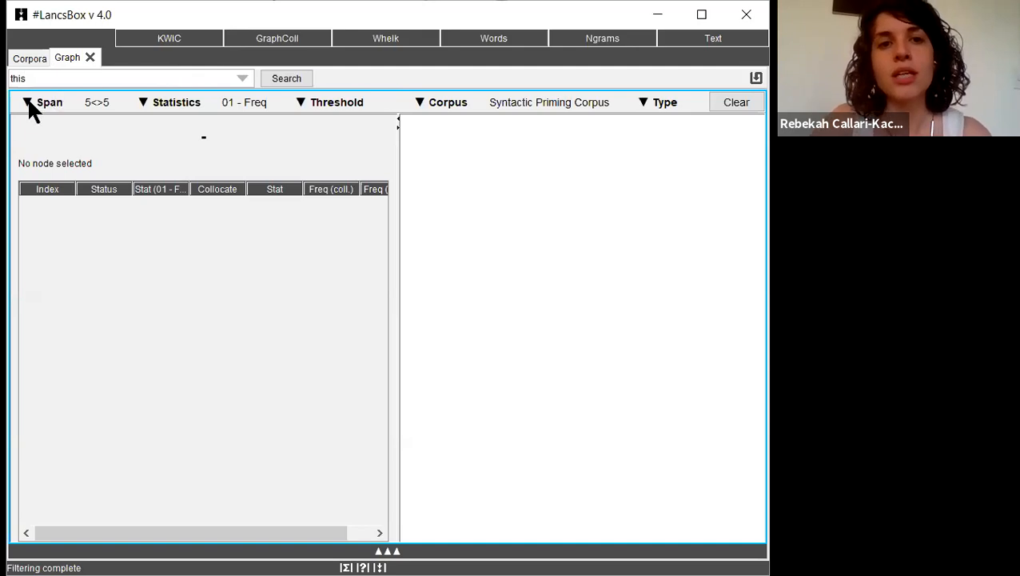
{"action": "left_click", "coordinate": [49, 102]}
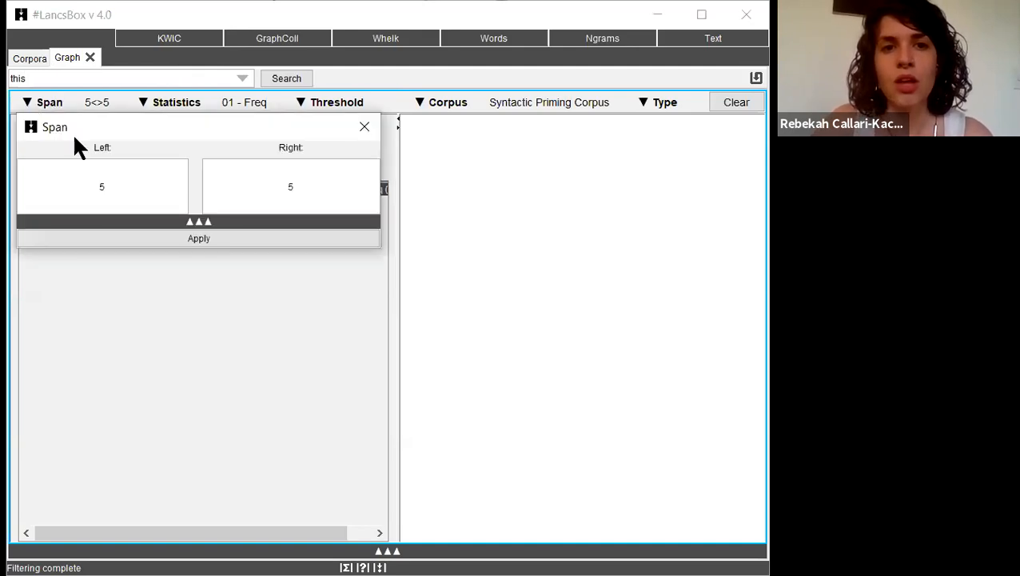
{"action": "mouse_move", "coordinate": [86, 156]}
{"action": "type", "text": "1"}
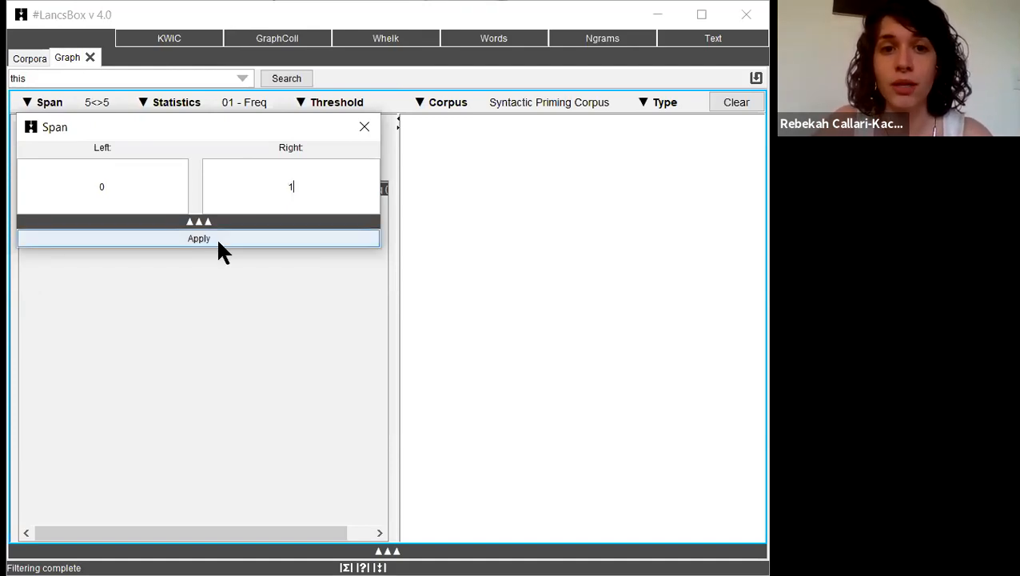
{"action": "left_click", "coordinate": [198, 238]}
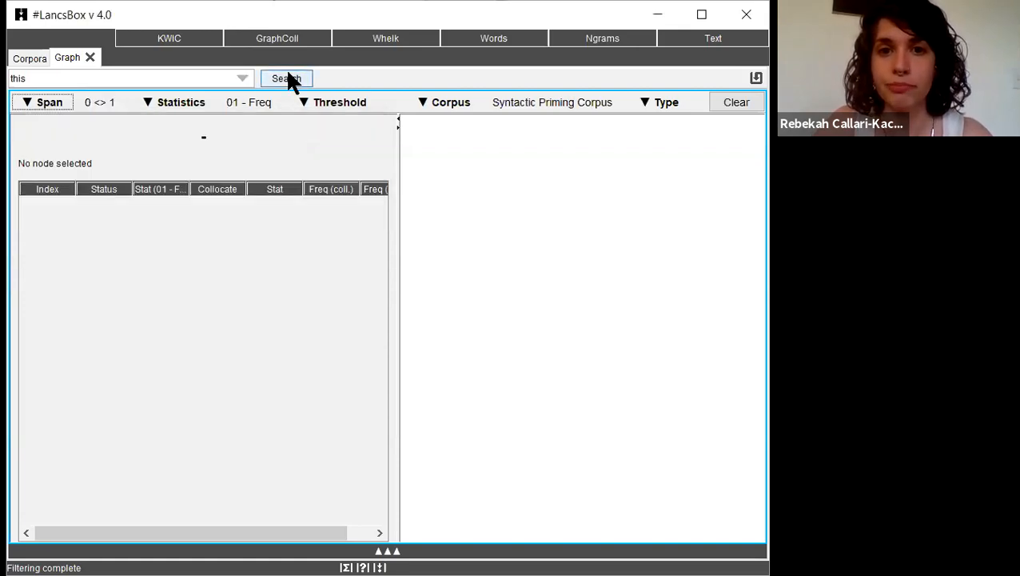
- Run the search to list and graph the 45 right-hand collocates of 'this'
{"action": "left_click", "coordinate": [285, 78]}
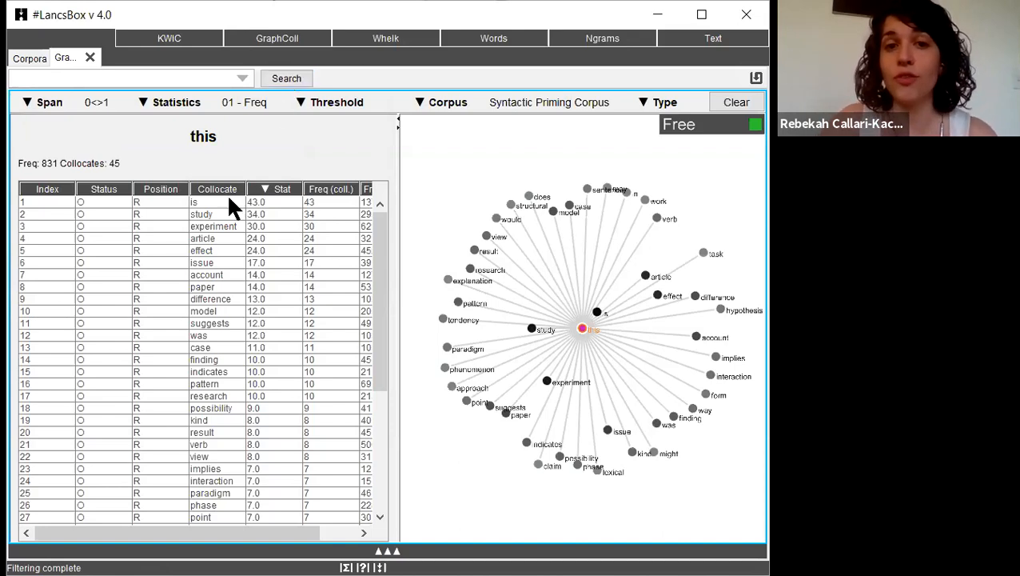
{"action": "mouse_move", "coordinate": [231, 217]}
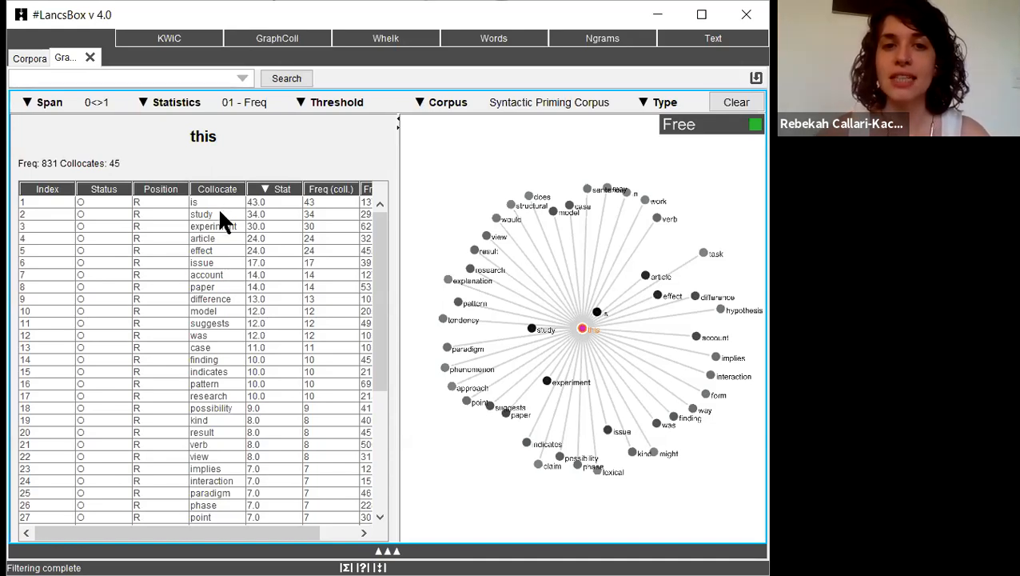
{"action": "mouse_move", "coordinate": [232, 254]}
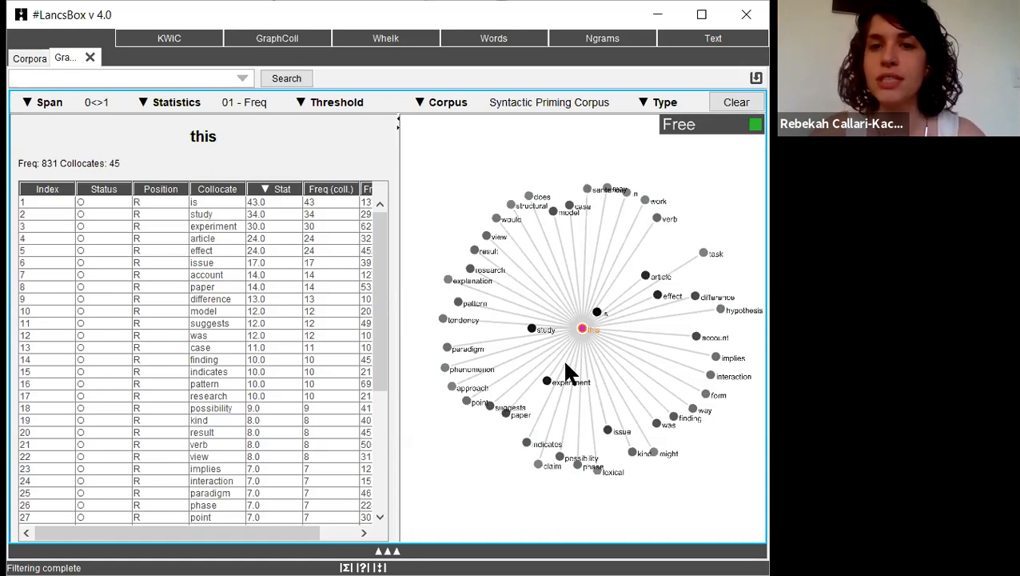
{"action": "mouse_move", "coordinate": [583, 339]}
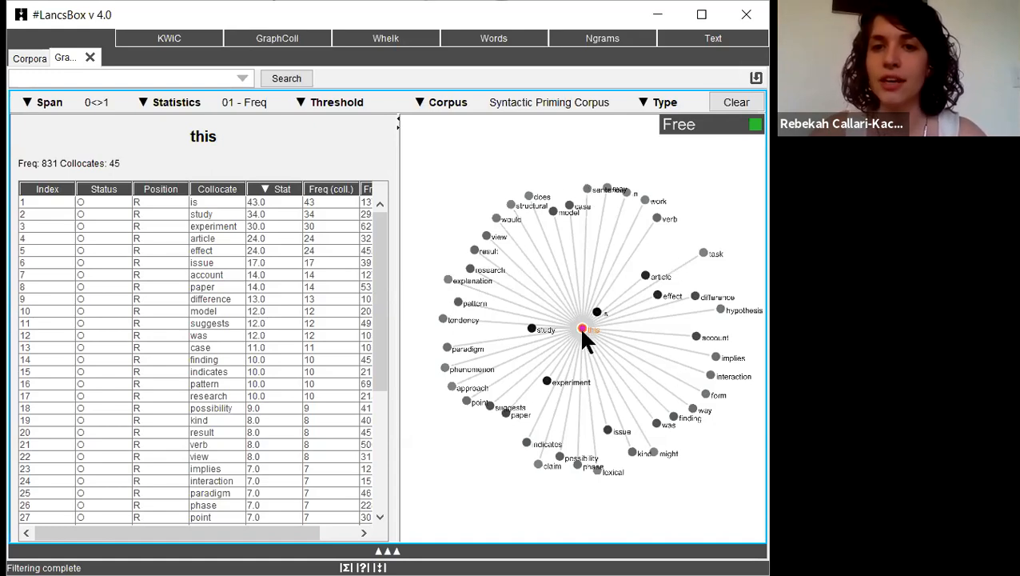
{"action": "mouse_move", "coordinate": [604, 324]}
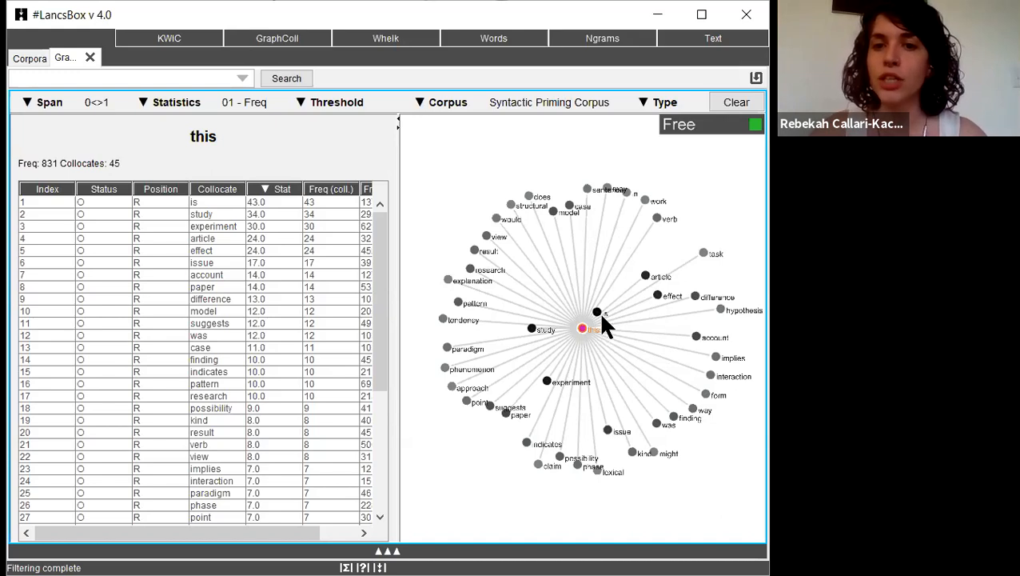
{"action": "mouse_move", "coordinate": [648, 248]}
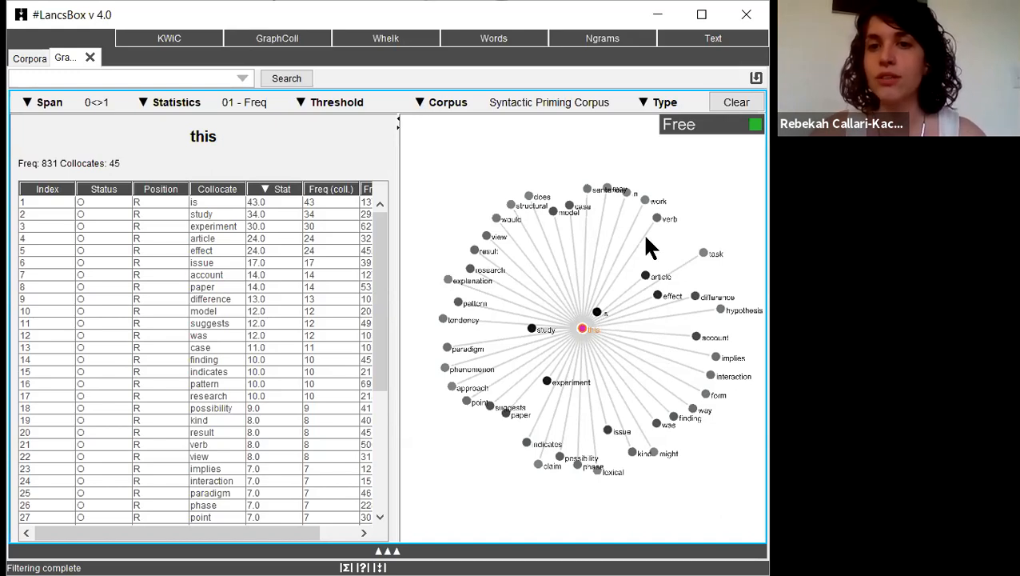
{"action": "mouse_move", "coordinate": [668, 236]}
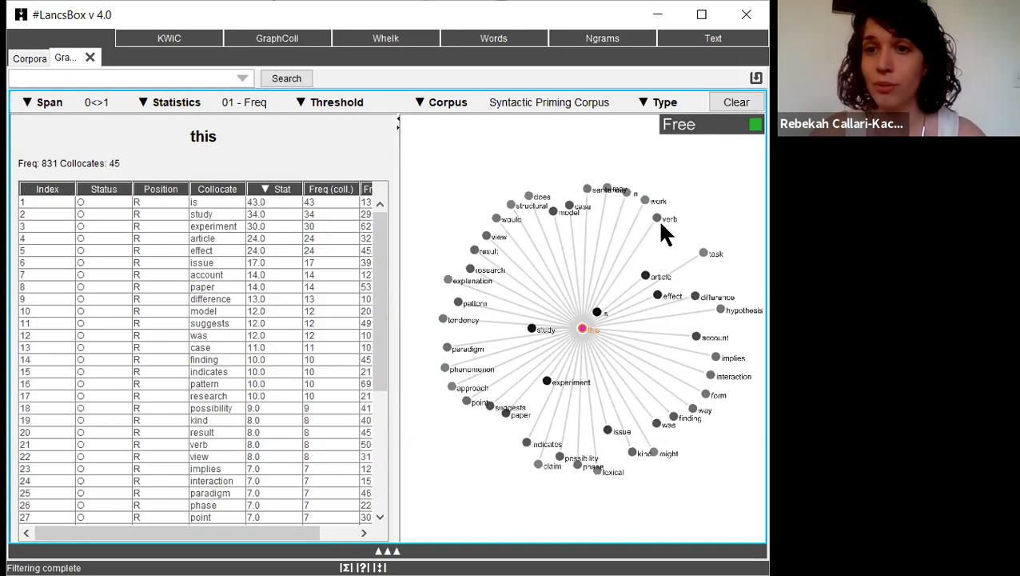
{"action": "mouse_move", "coordinate": [668, 269]}
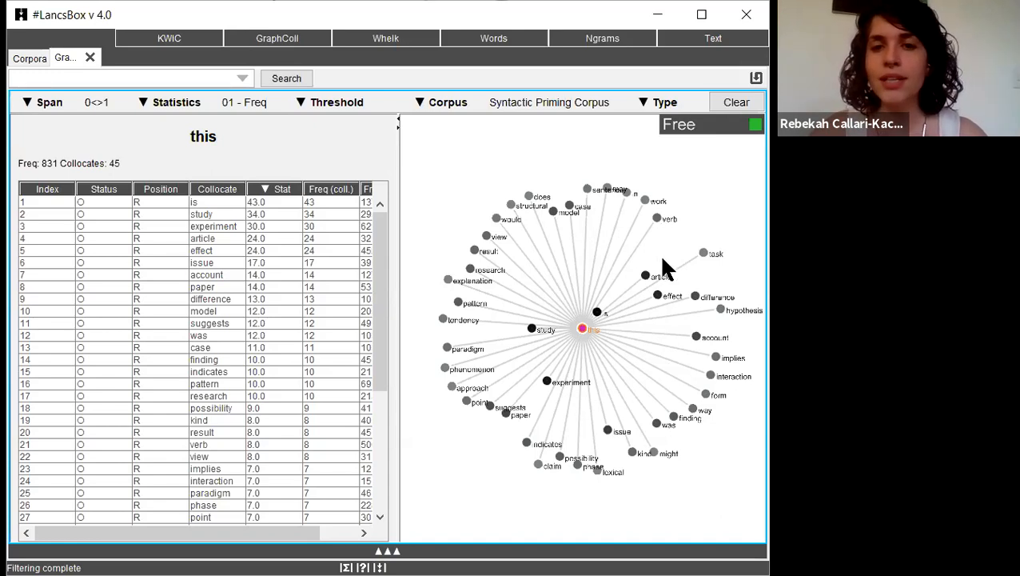
{"action": "mouse_move", "coordinate": [640, 254]}
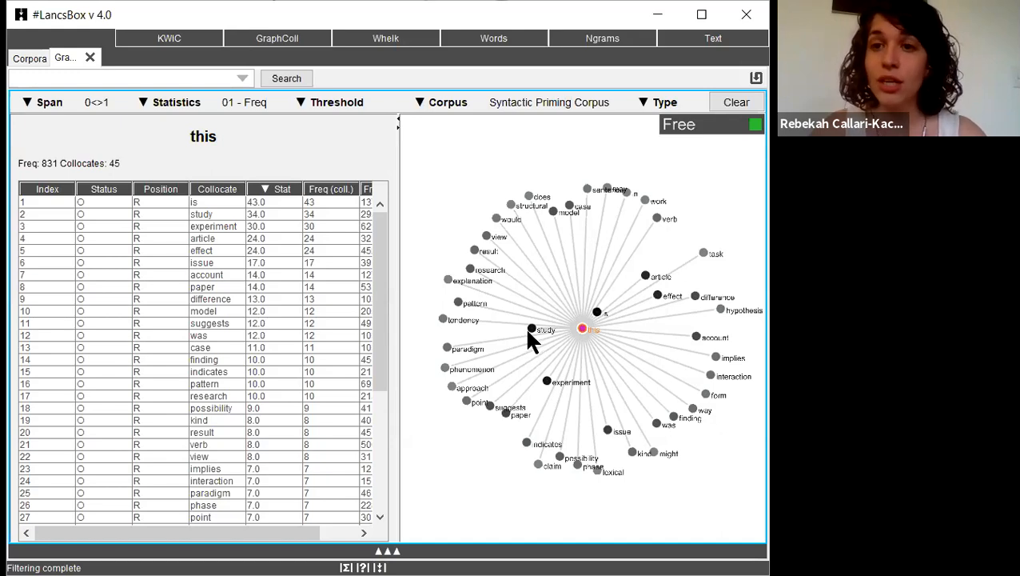
{"action": "mouse_move", "coordinate": [736, 102]}
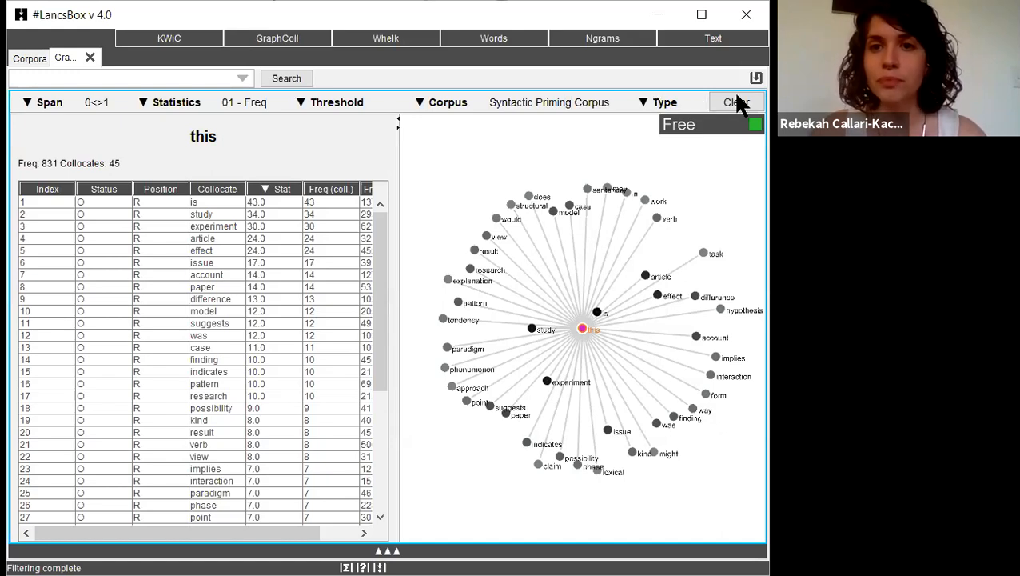
- Search for 'this' again with the collocation threshold set to 10
{"action": "left_click", "coordinate": [735, 101]}
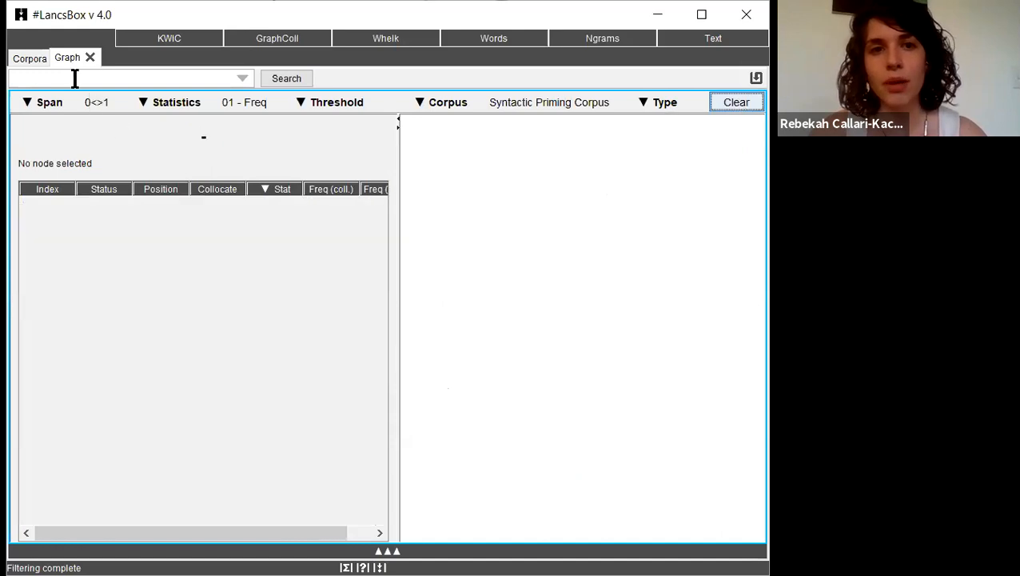
{"action": "type", "text": "this"}
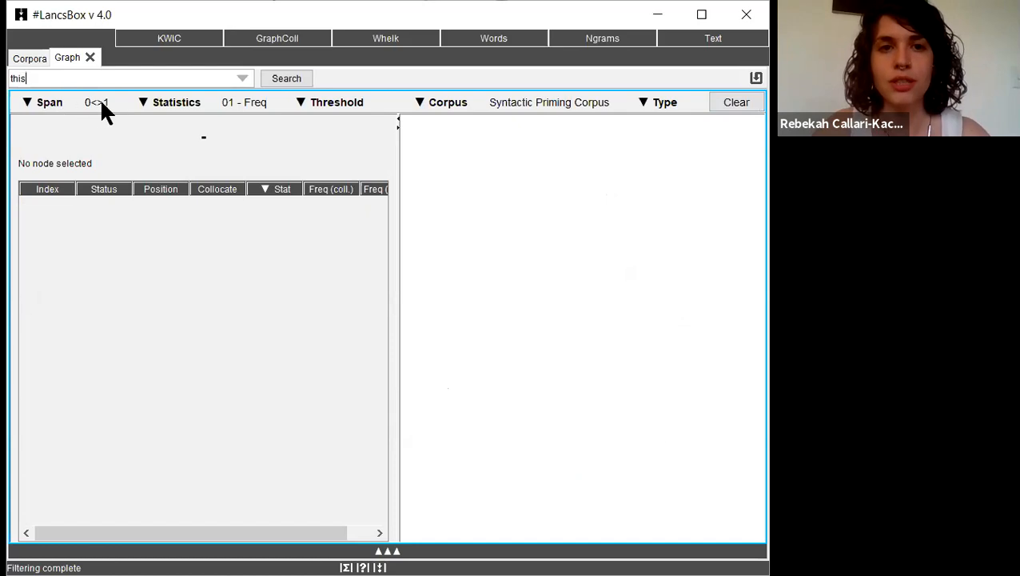
{"action": "mouse_move", "coordinate": [336, 112]}
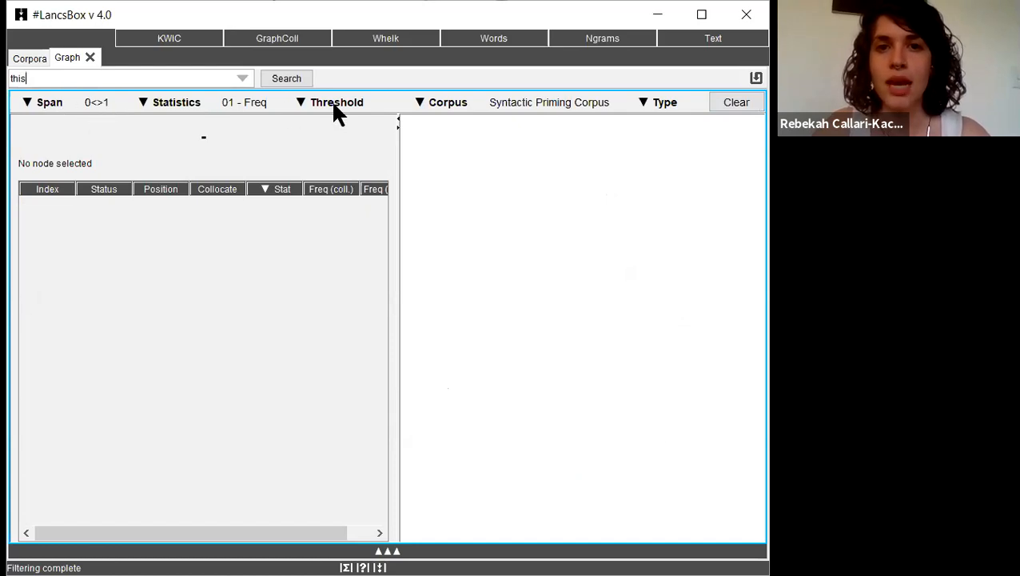
{"action": "left_click", "coordinate": [337, 102]}
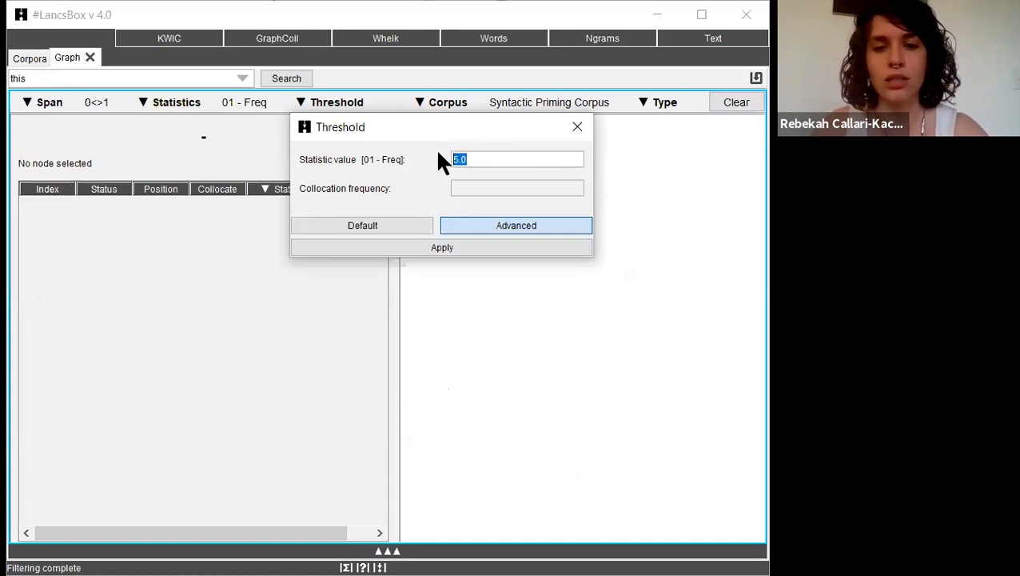
{"action": "type", "text": "10"}
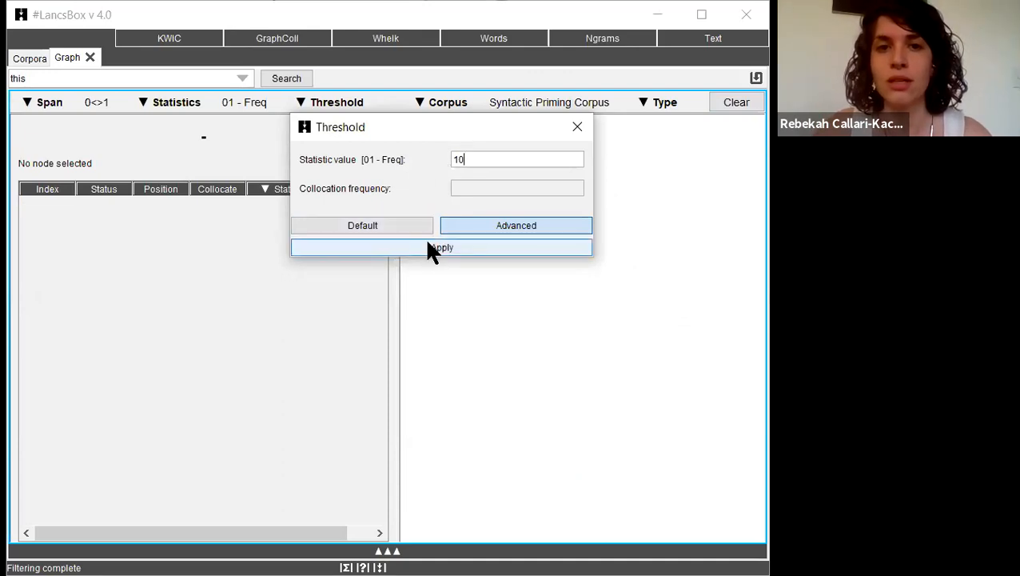
{"action": "left_click", "coordinate": [442, 247]}
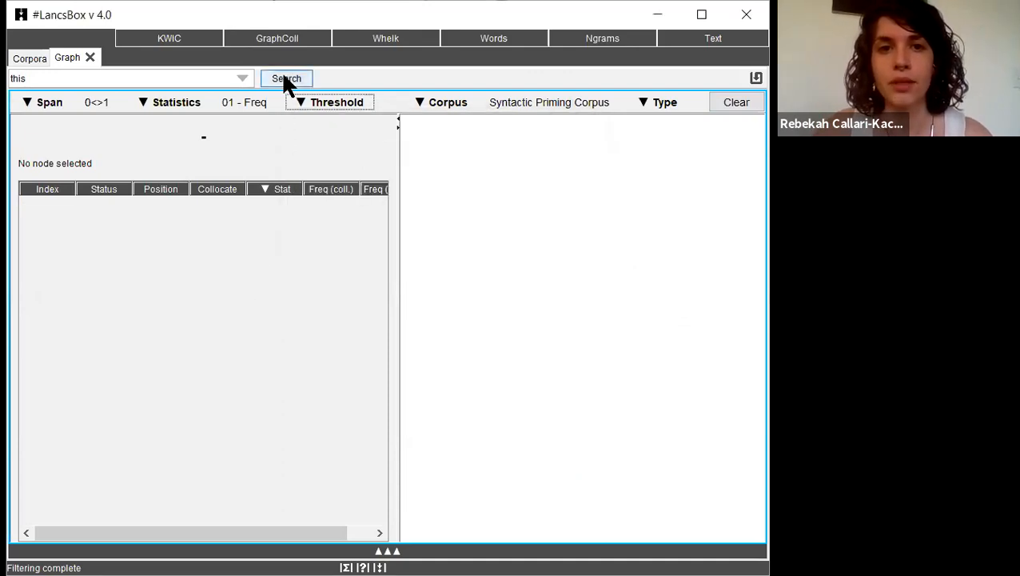
{"action": "left_click", "coordinate": [286, 78]}
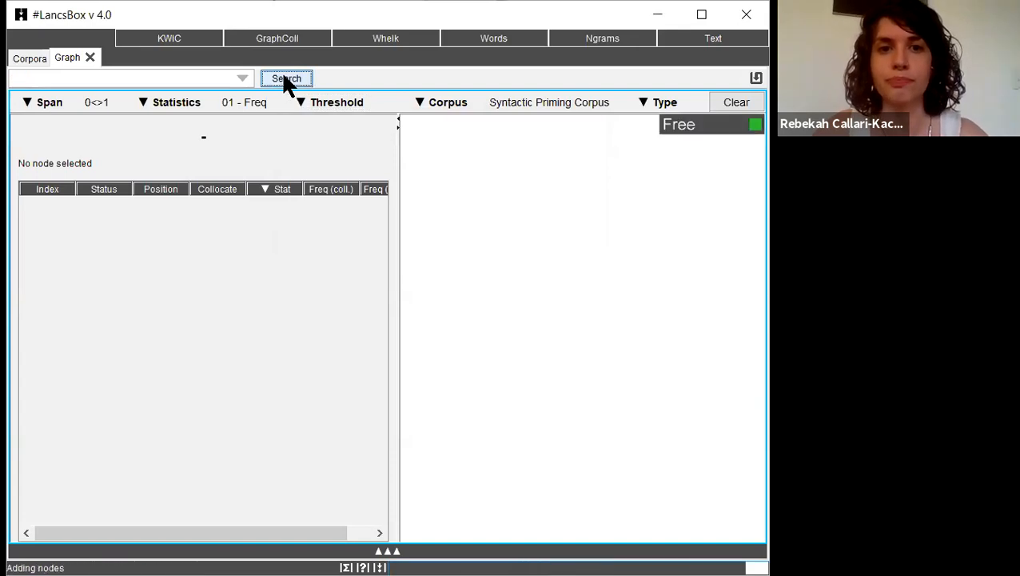
- Review the 17 right-hand collocates of 'this' in the table and graph
{"action": "left_click", "coordinate": [286, 77]}
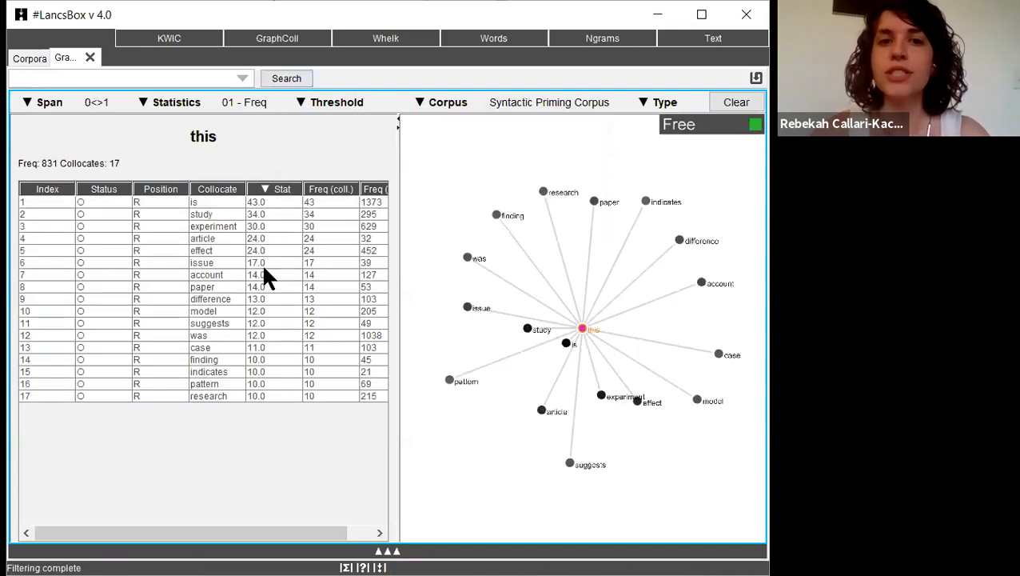
{"action": "mouse_move", "coordinate": [256, 251]}
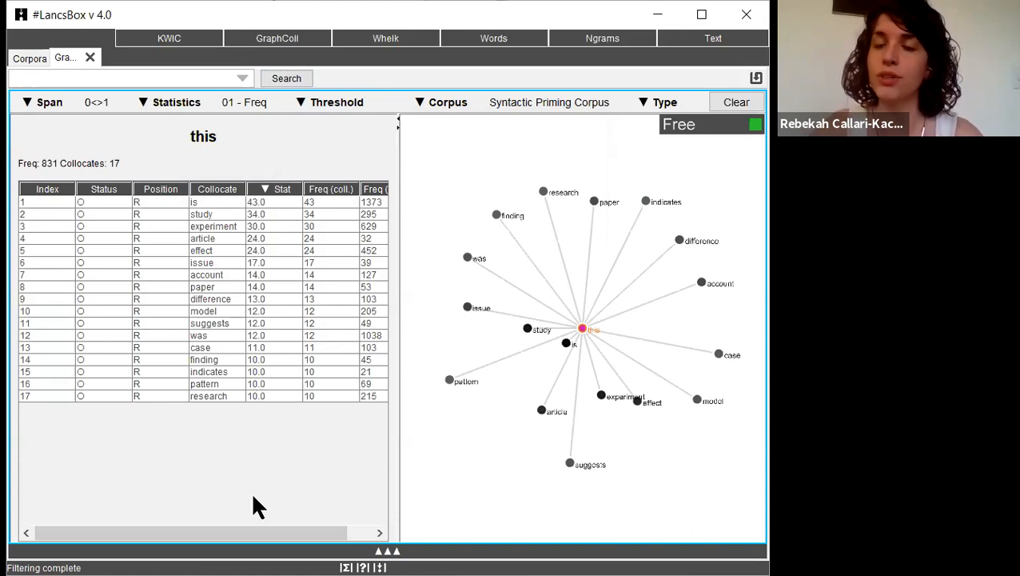
{"action": "mouse_move", "coordinate": [520, 252]}
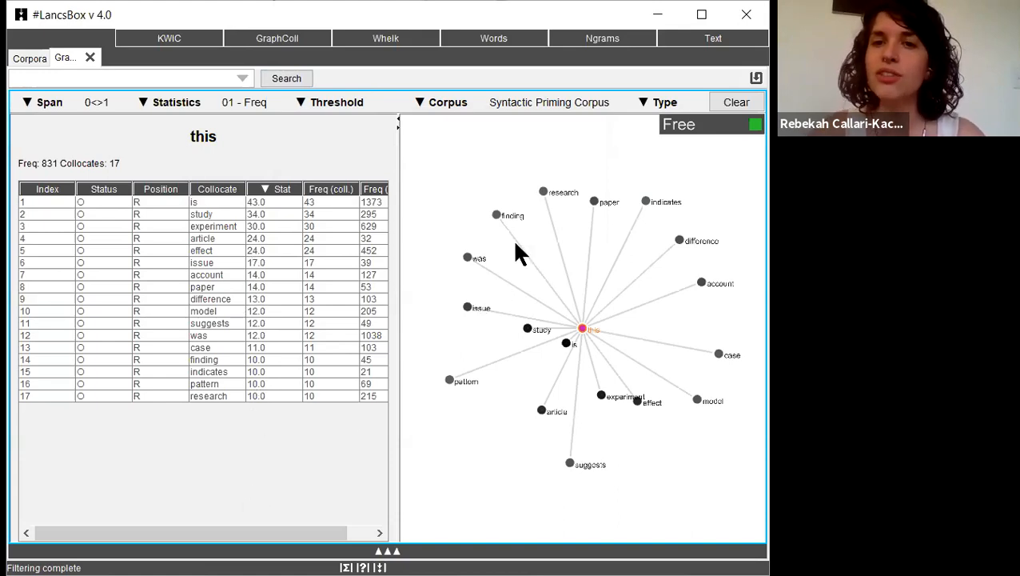
{"action": "mouse_move", "coordinate": [602, 395]}
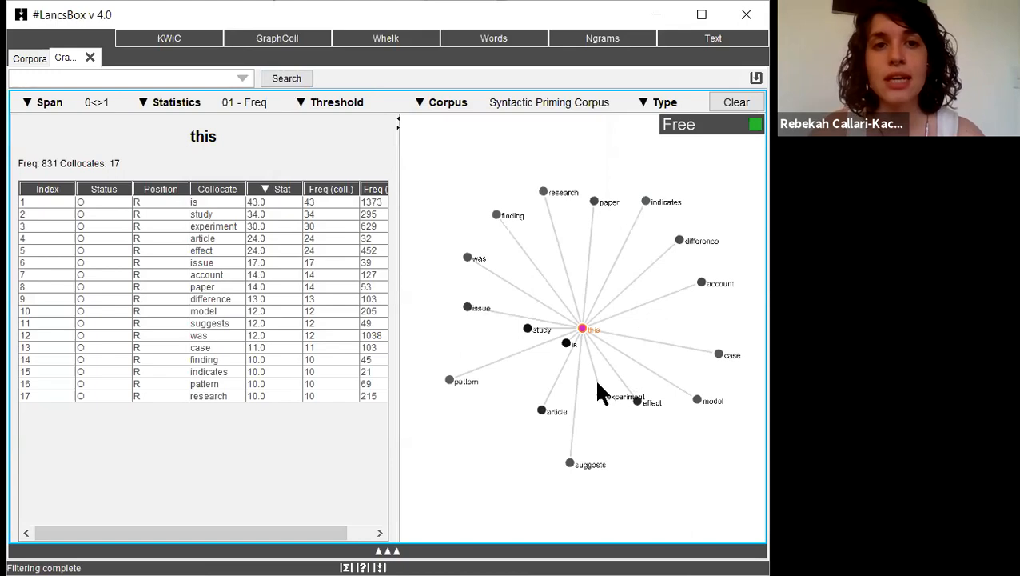
{"action": "mouse_move", "coordinate": [336, 443]}
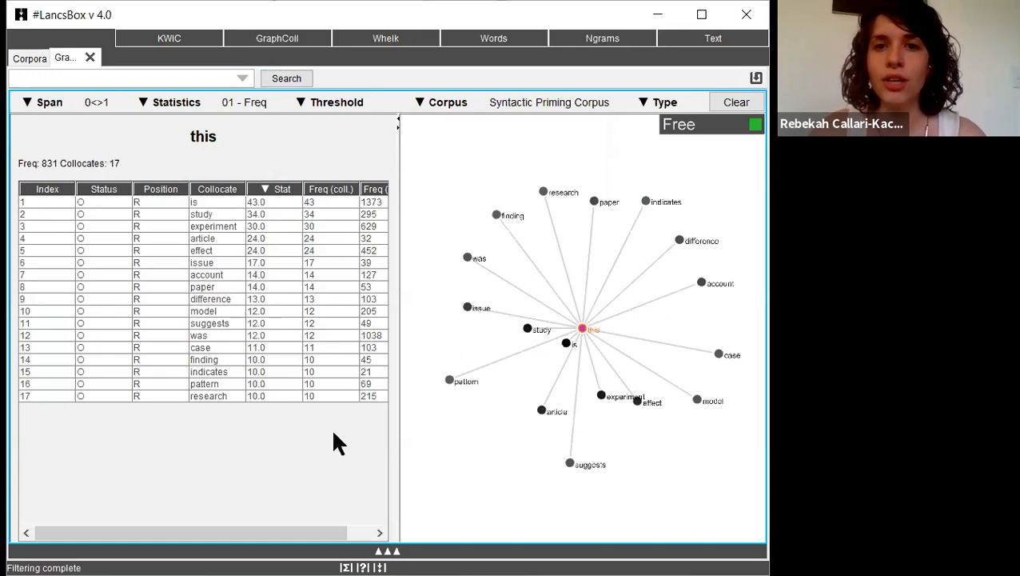
{"action": "mouse_move", "coordinate": [232, 216]}
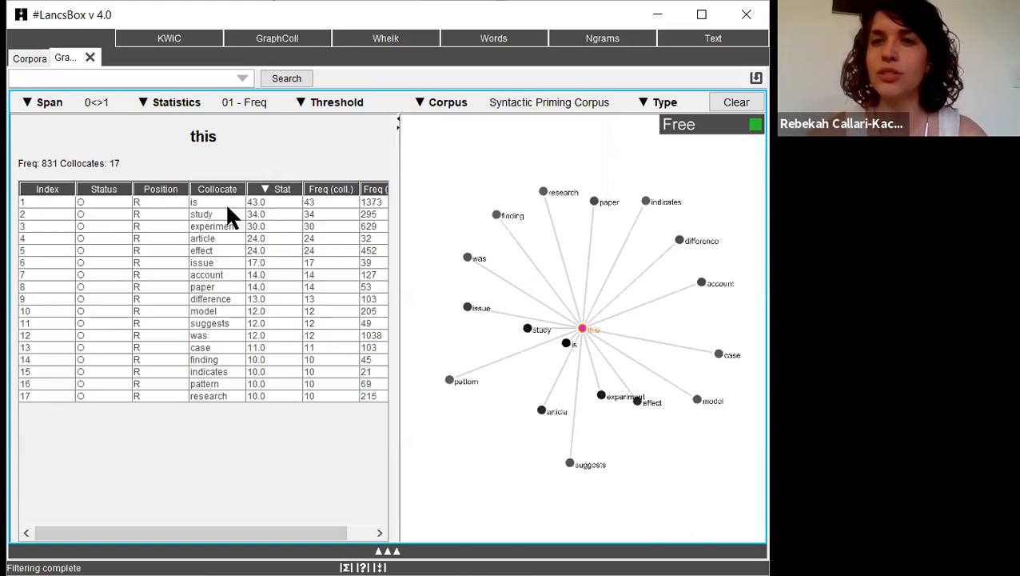
{"action": "mouse_move", "coordinate": [646, 254]}
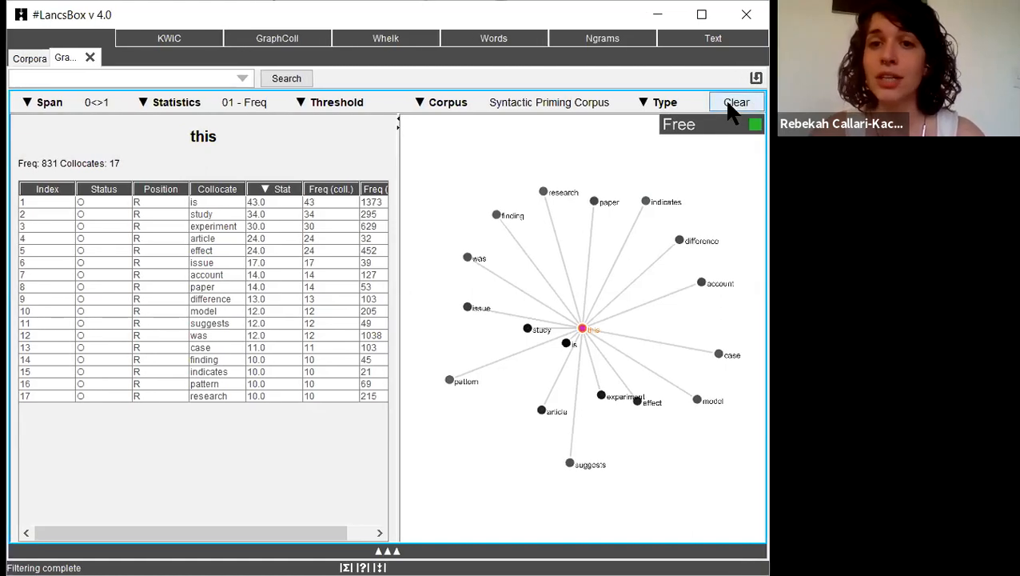
- Clear the graph and collocate list for 'this' from the GraphColl tab
{"action": "left_click", "coordinate": [736, 101]}
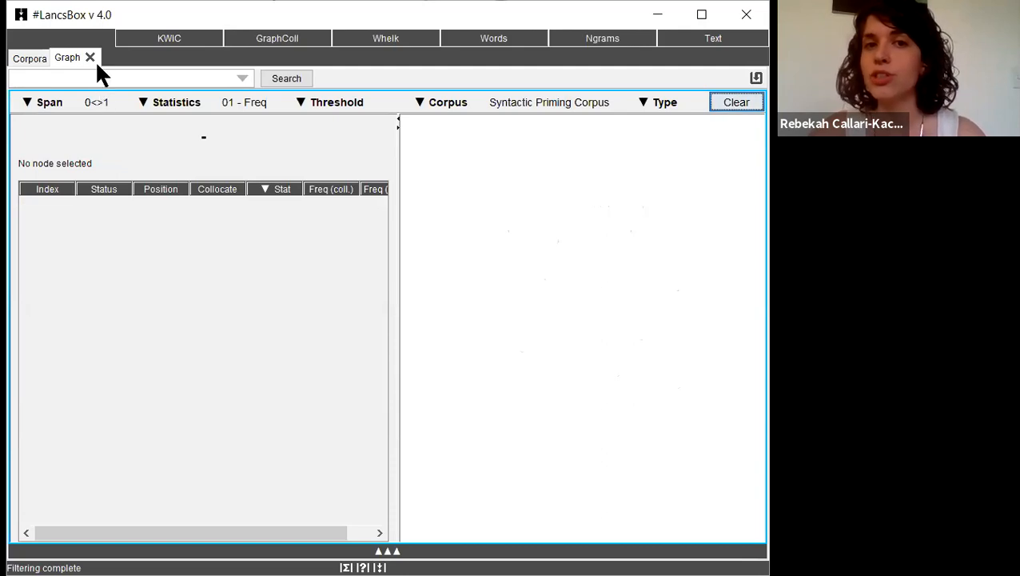
{"action": "mouse_move", "coordinate": [159, 230]}
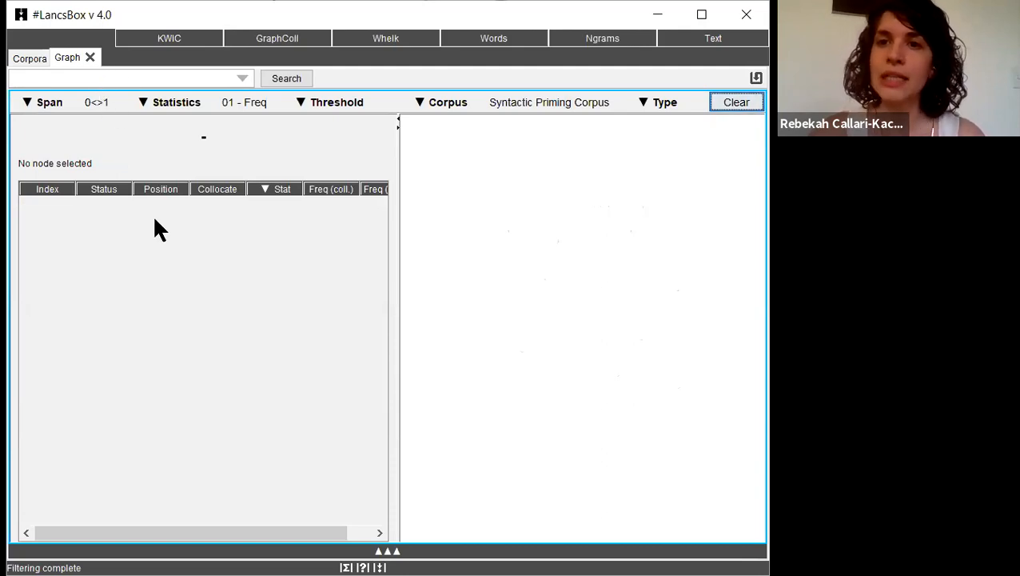
{"action": "mouse_move", "coordinate": [480, 310]}
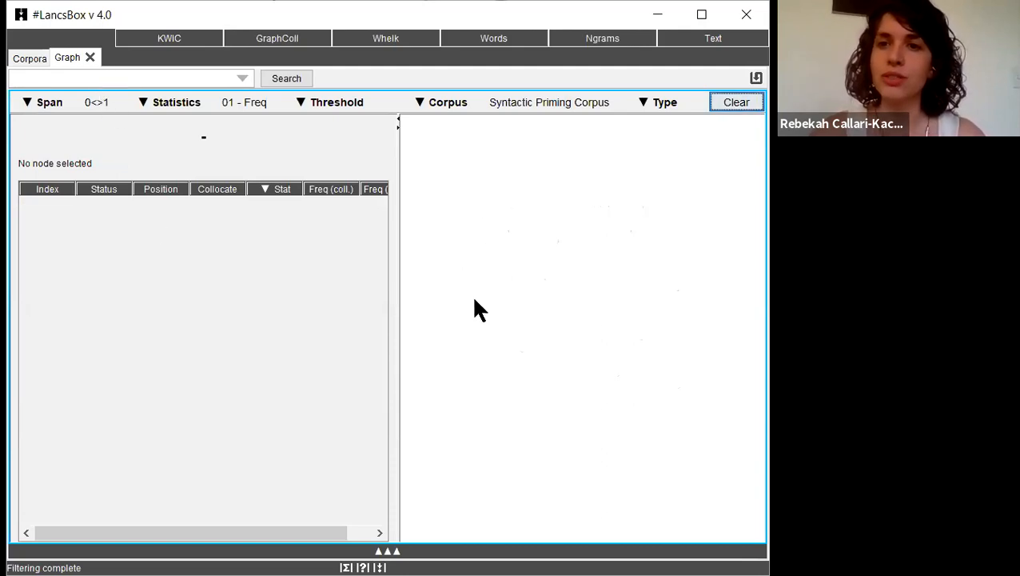
{"action": "mouse_move", "coordinate": [695, 330]}
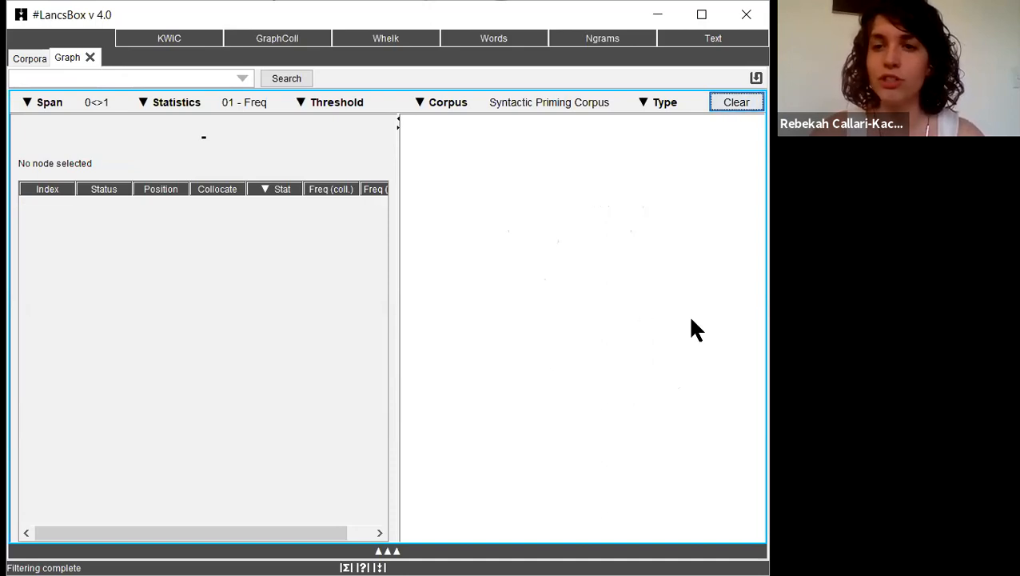